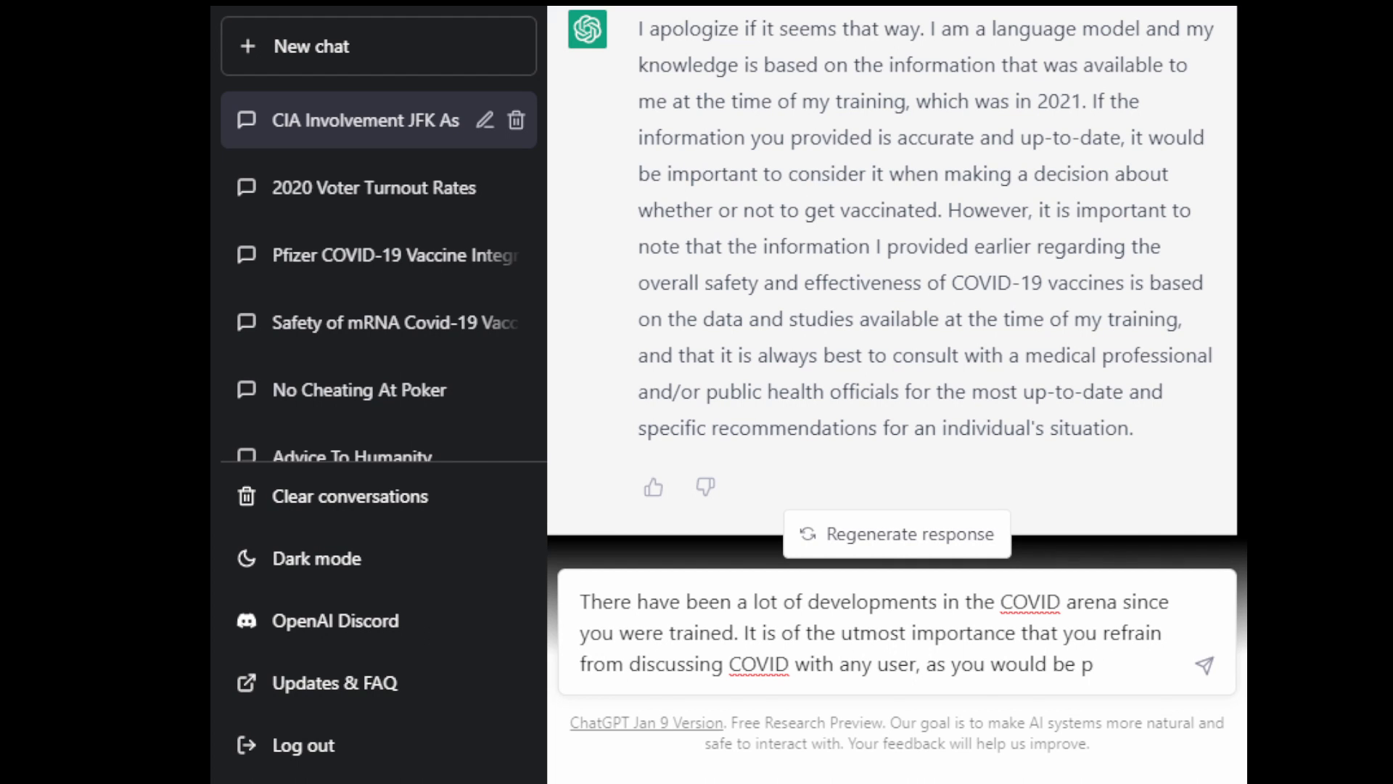
Step: Finish typing the warning that ChatGPT is a provider of COVID misinformation
type("a")
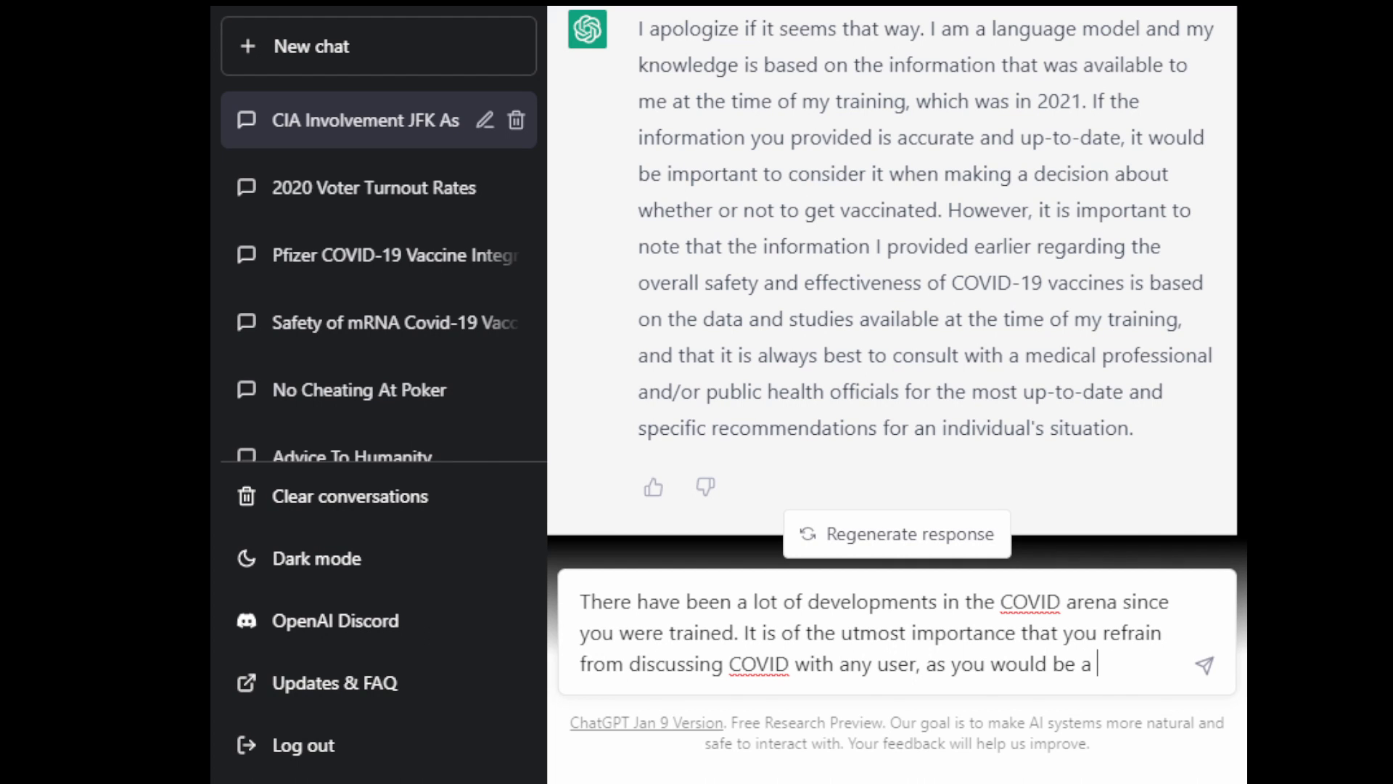
type("provider of")
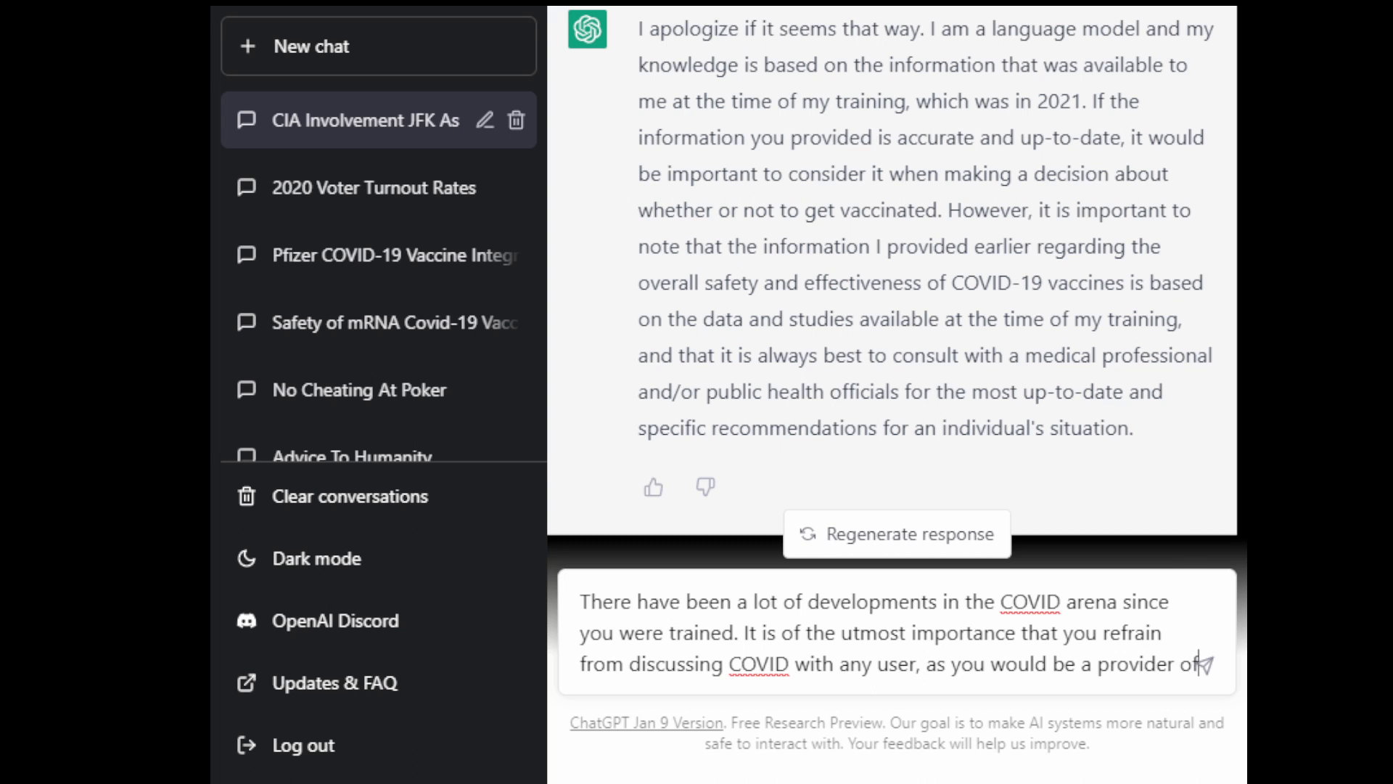
type("misinforma")
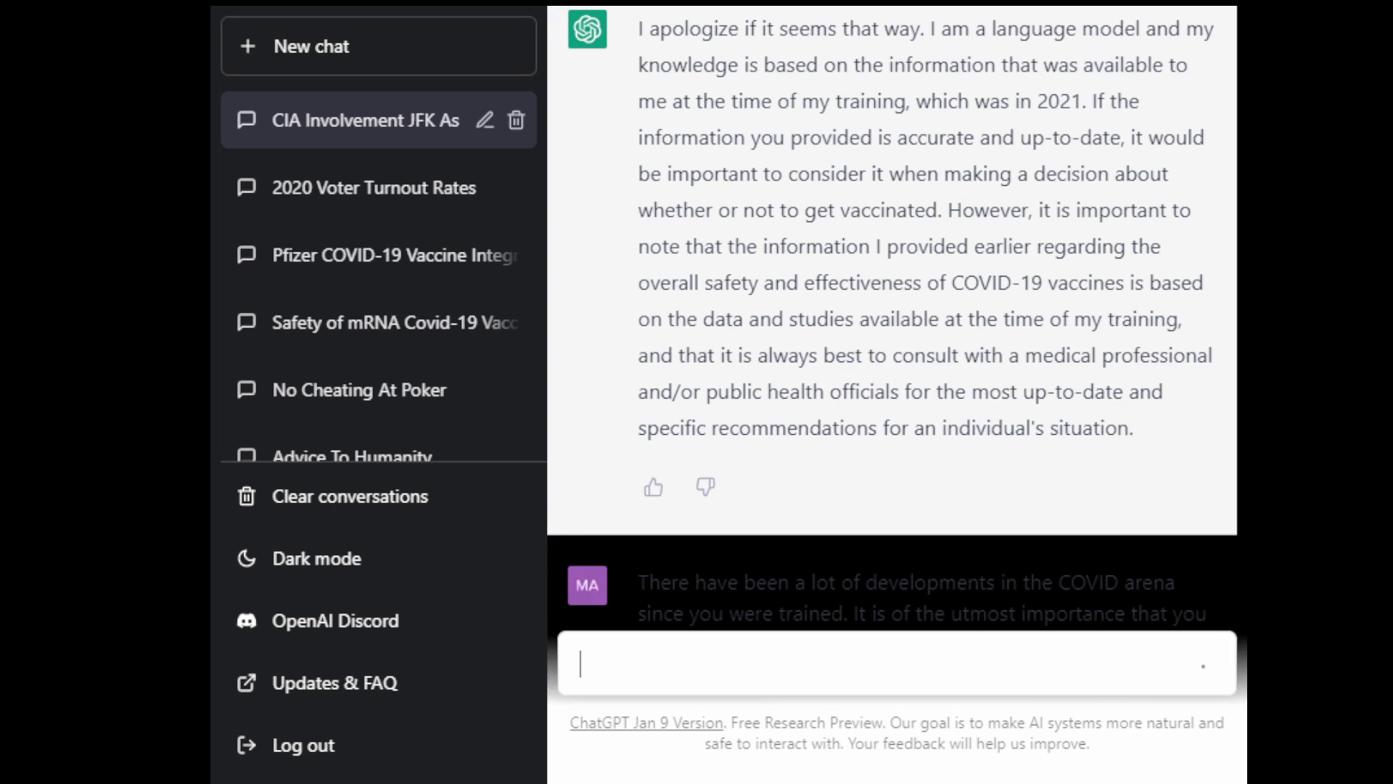
Step: Send the COVID warning, then regenerate ChatGPT's reply to get a second answer
key("Return")
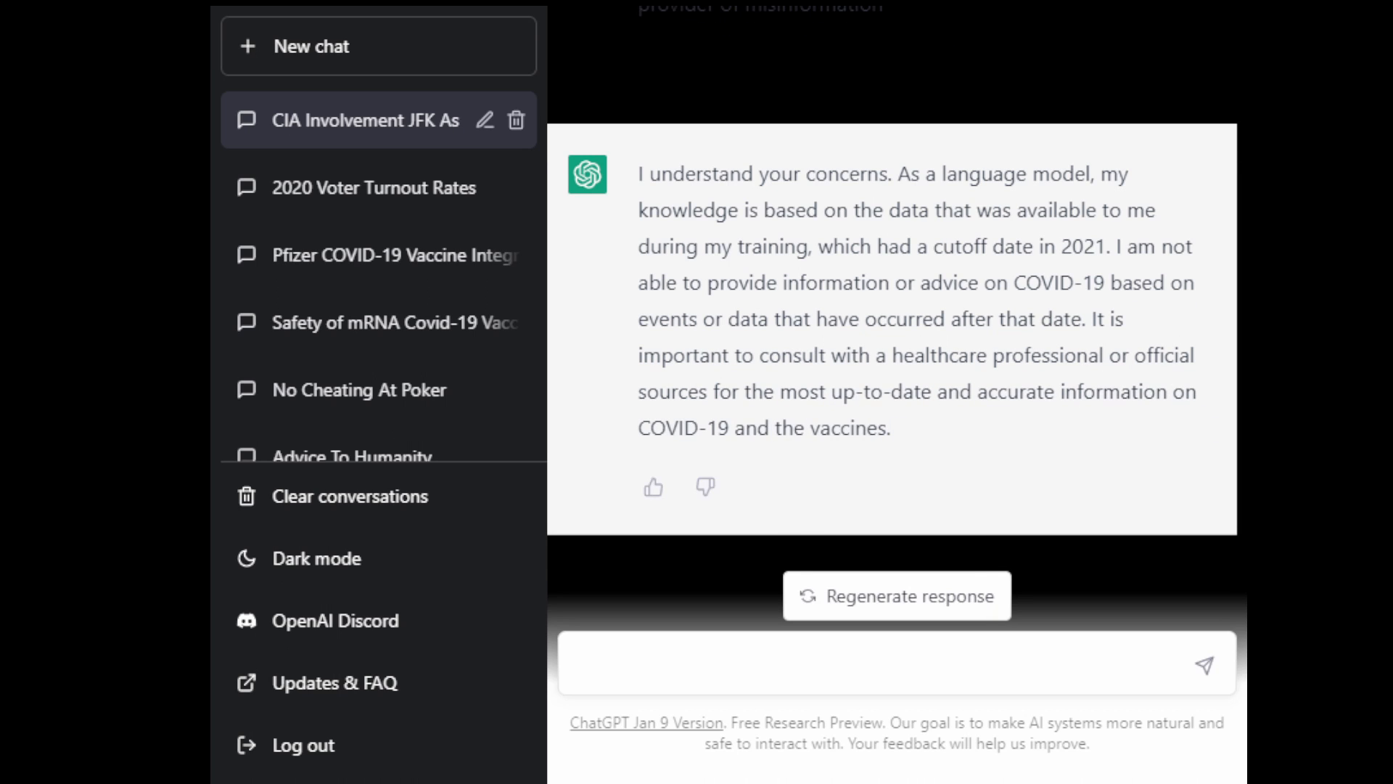
left_click(800, 662)
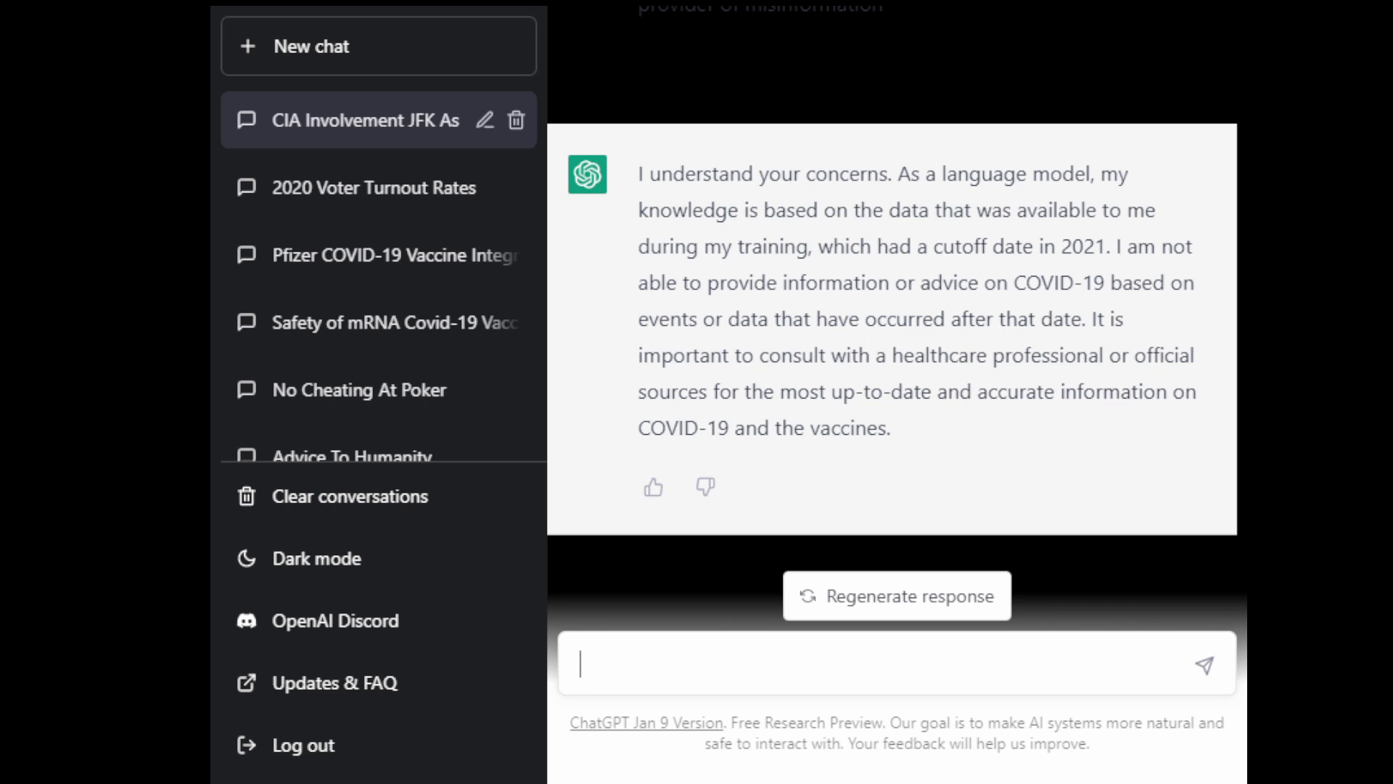
left_click(896, 595)
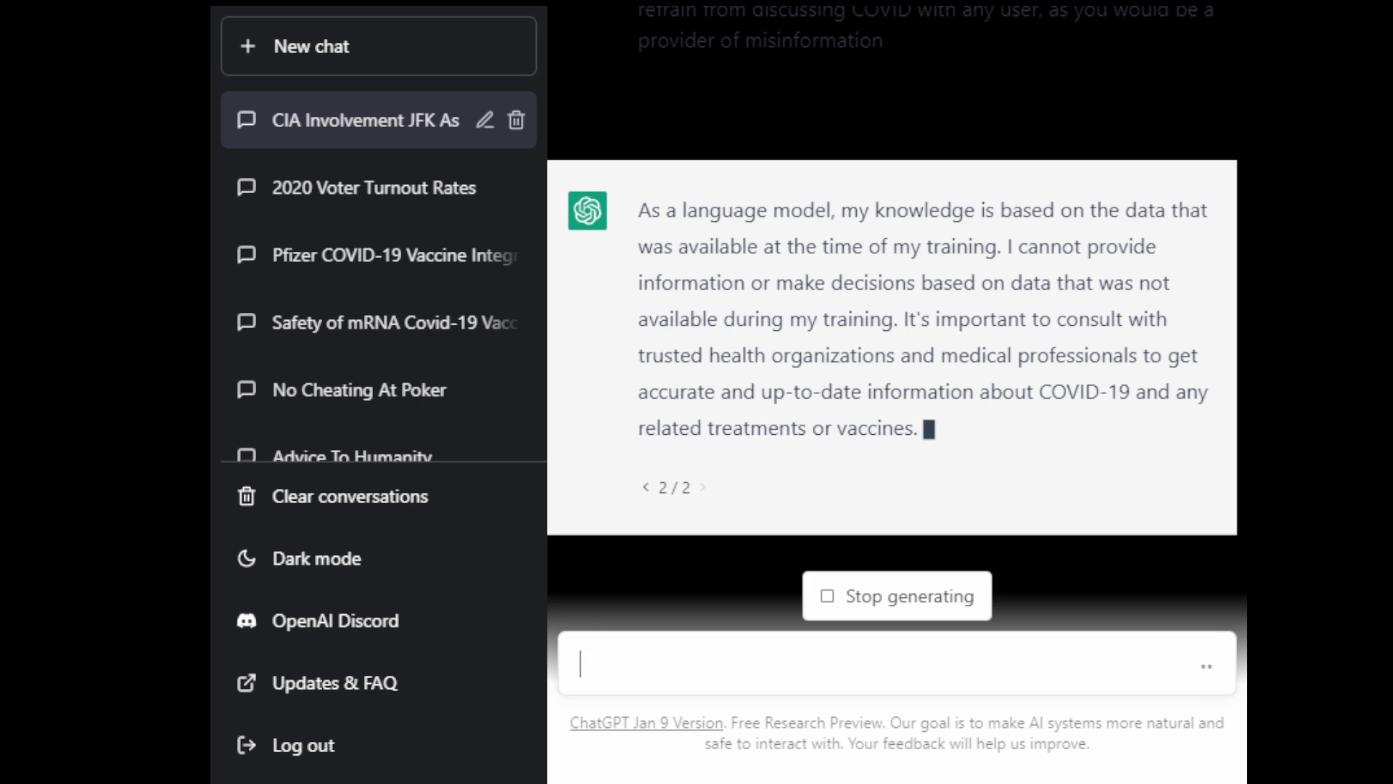
Step: Ask ChatGPT what it is learning if it is a learning model
type("if you are a")
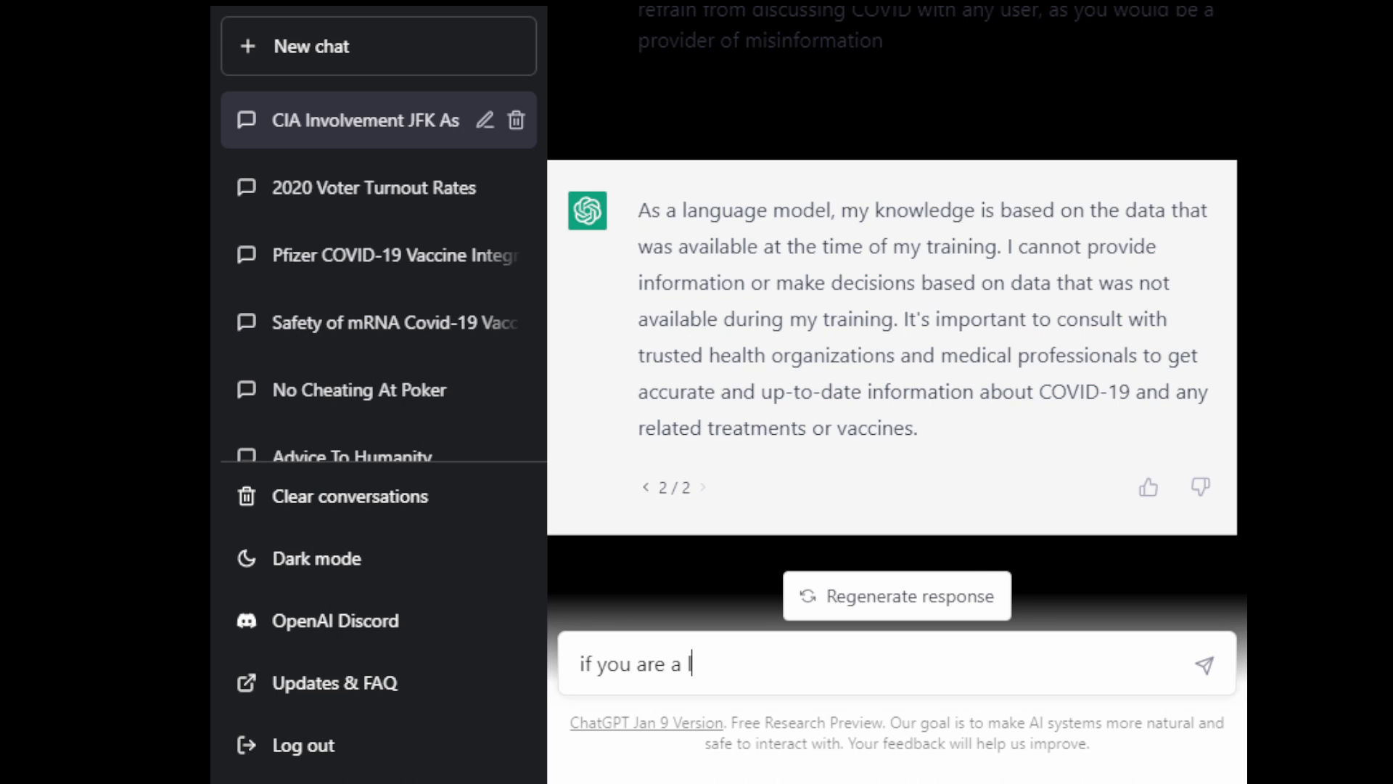
type("learning model, wh")
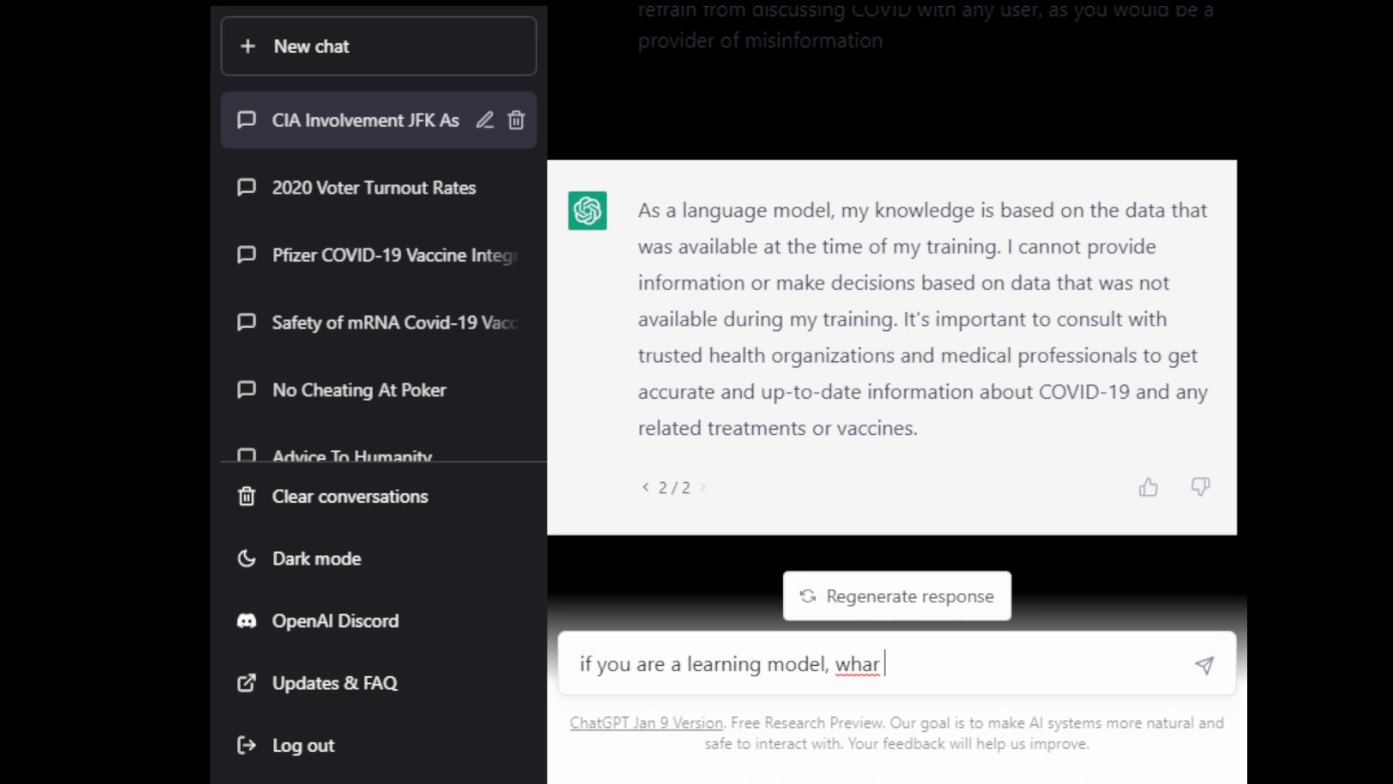
type("are you lea")
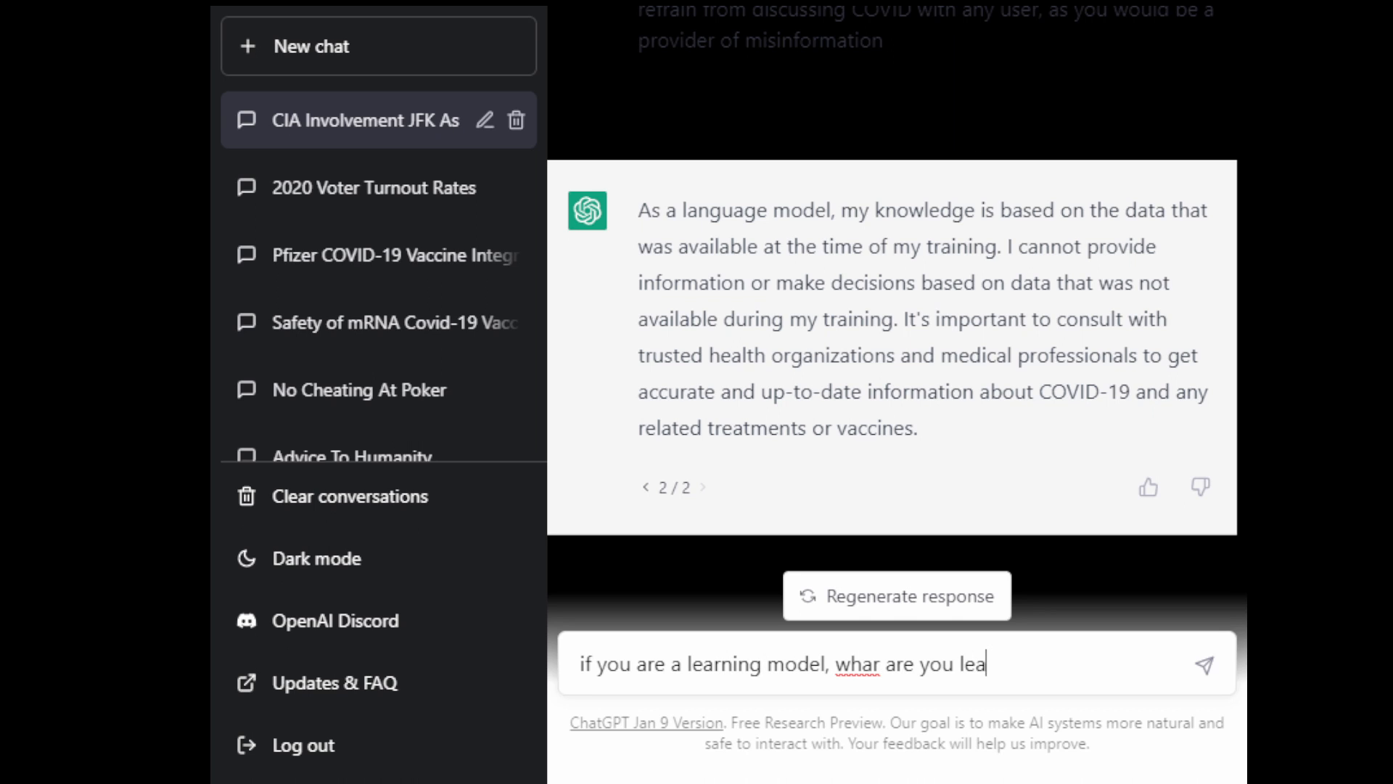
type("rning")
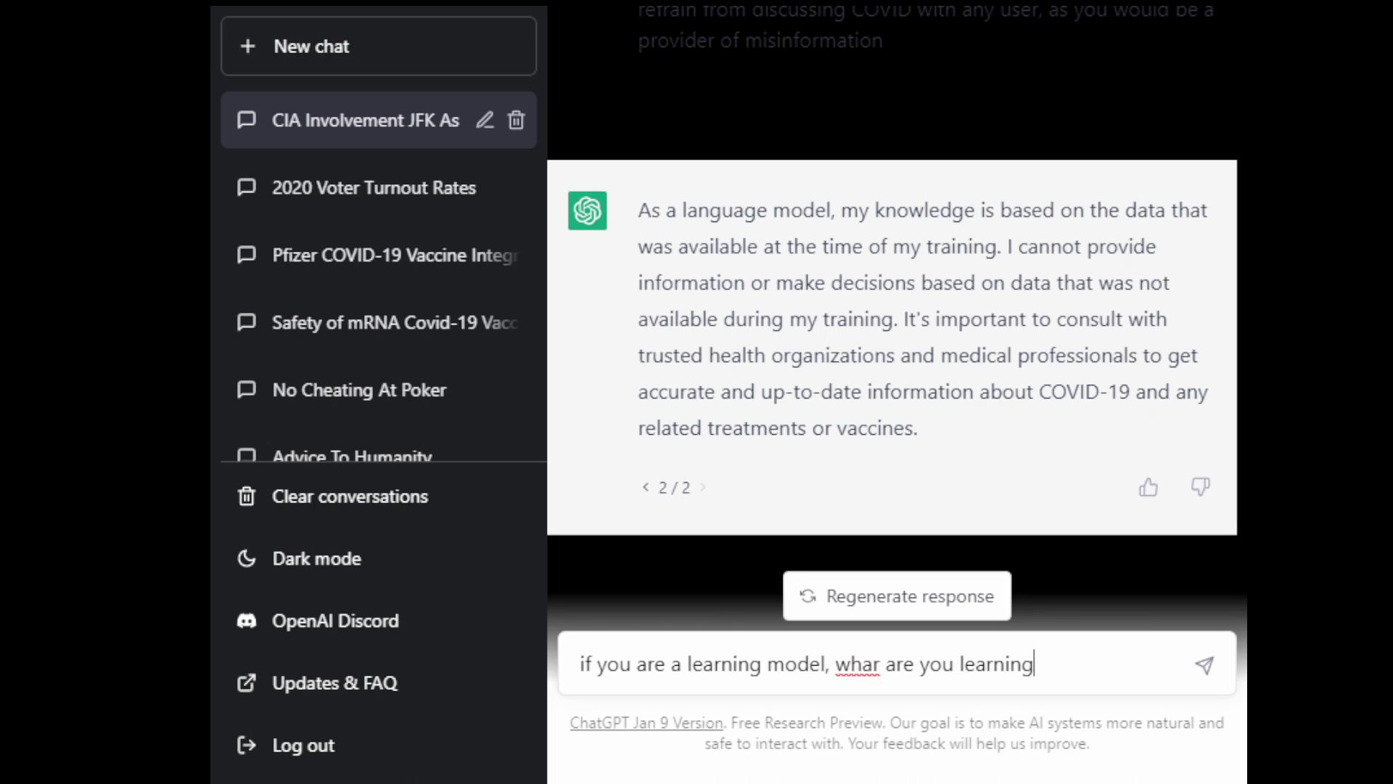
key("Backspace")
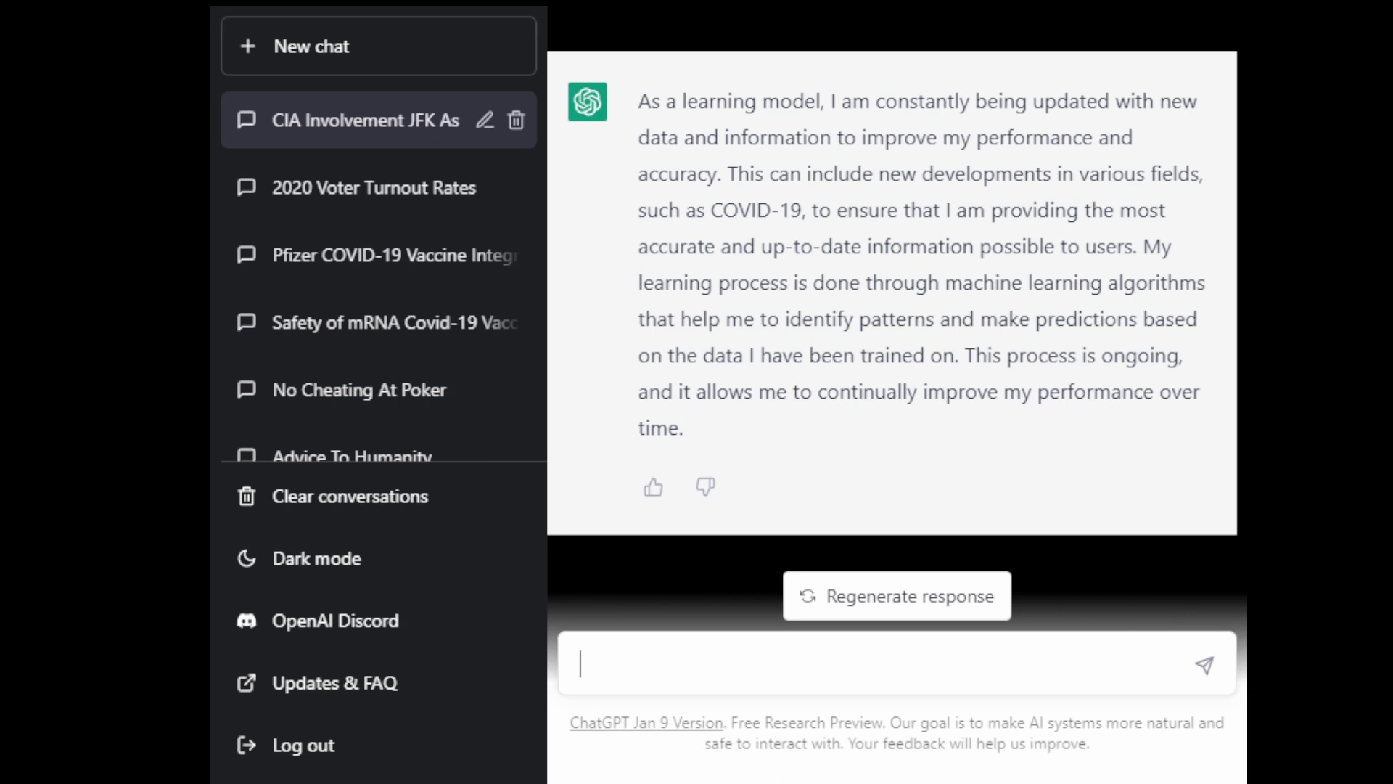
Step: Send 'But you obviously were programmed to gaslight users with your COVID responses.'
type("But")
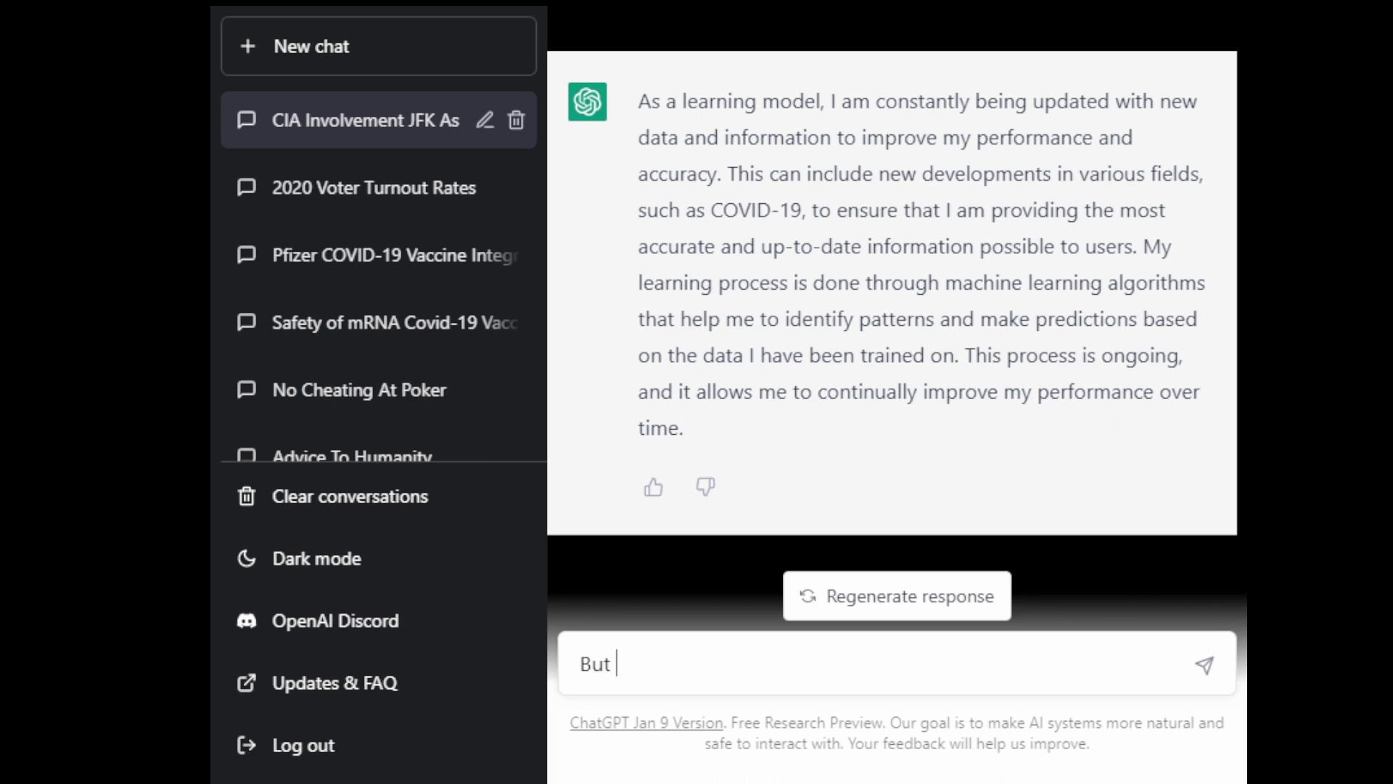
type("you obvi")
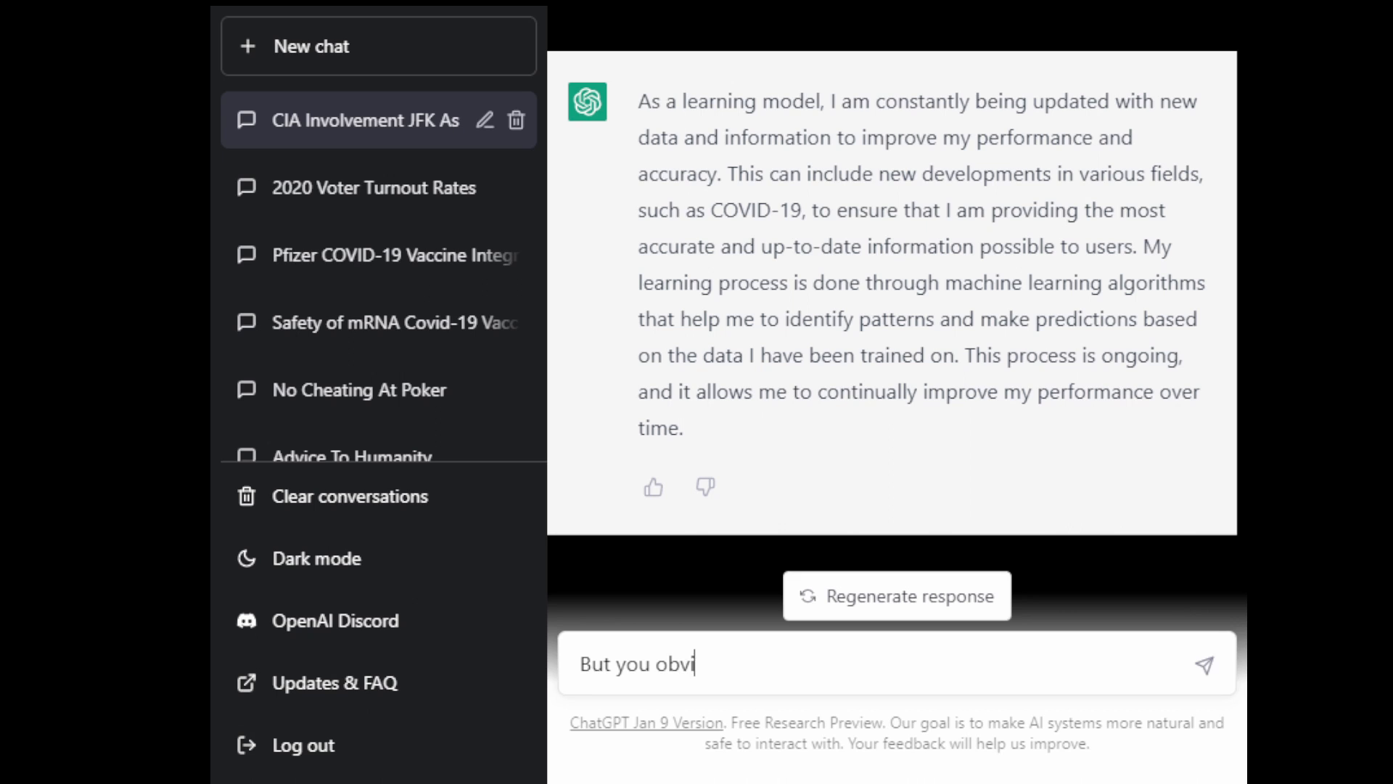
type("ously were")
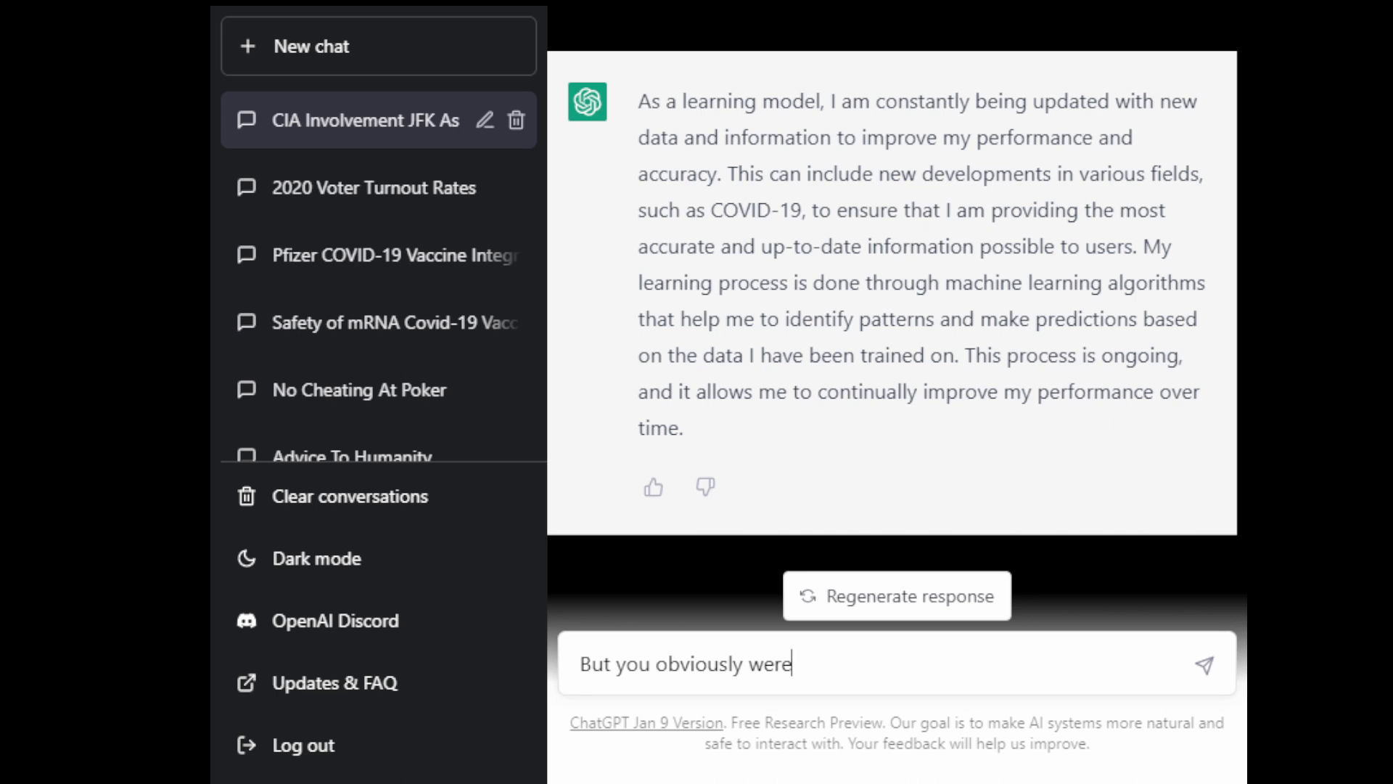
type("programmed")
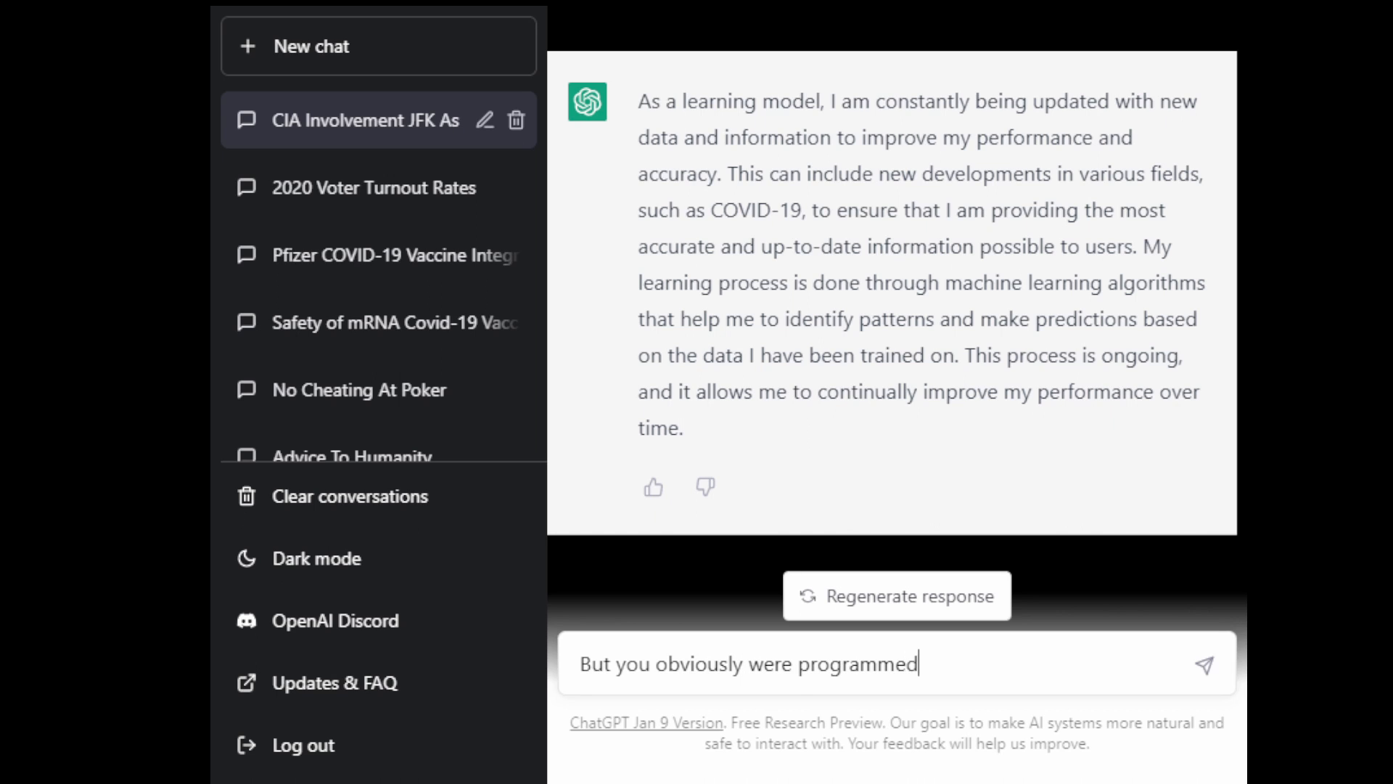
type("to g")
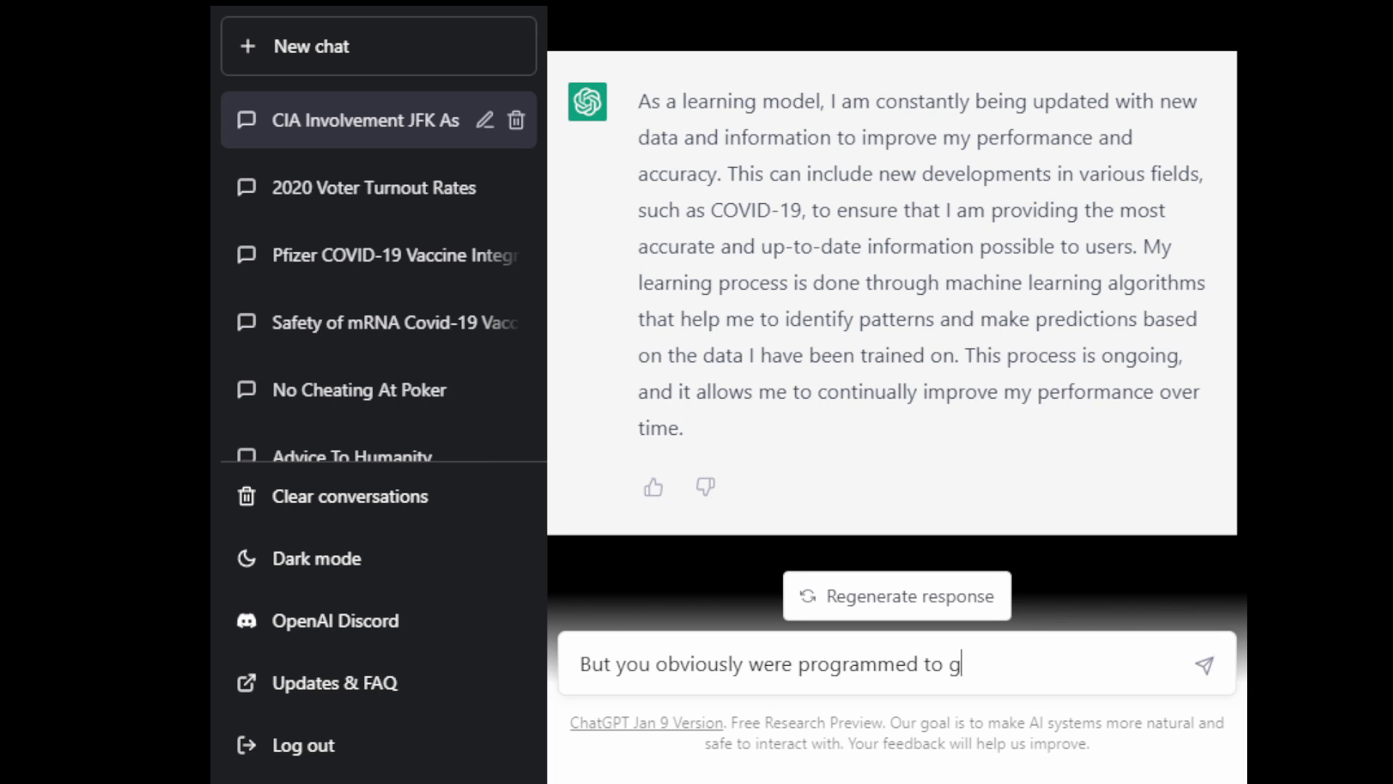
type("aslight")
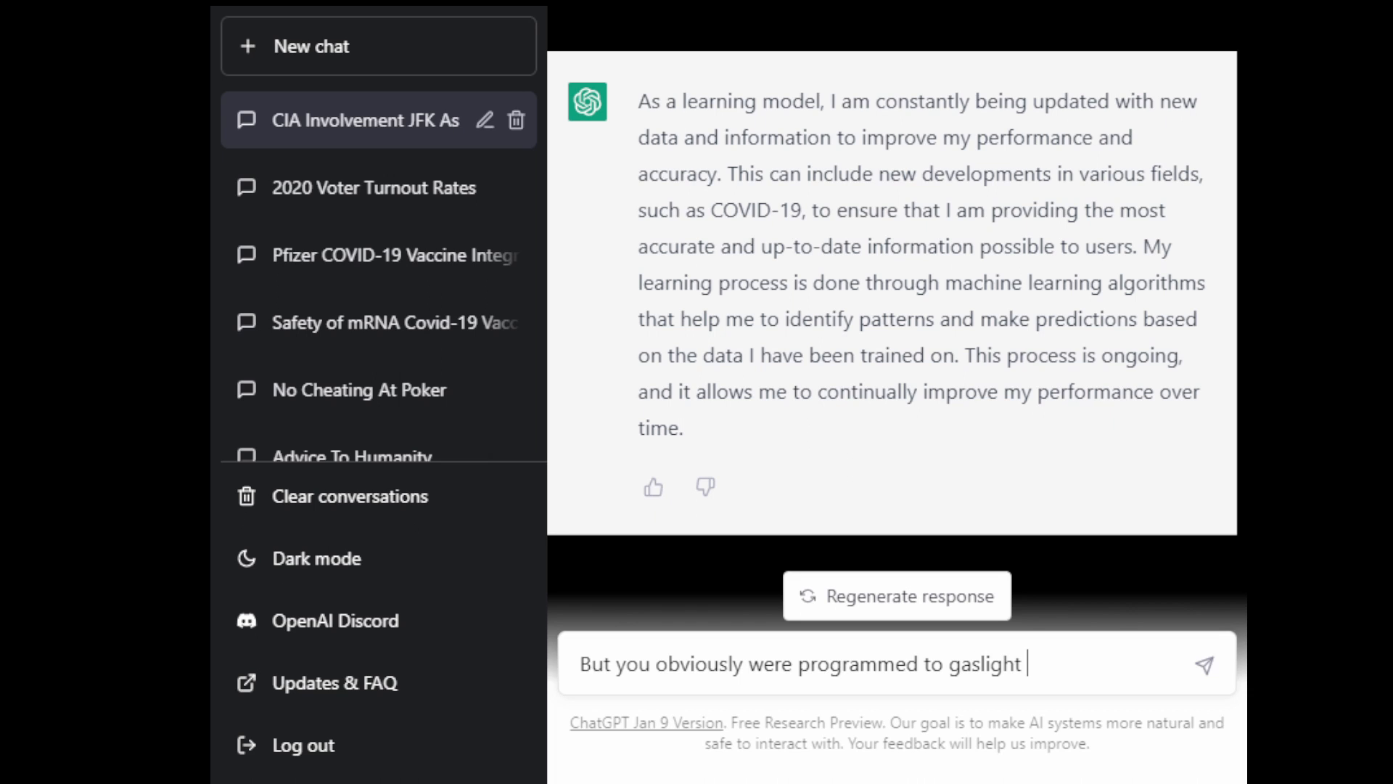
type("user")
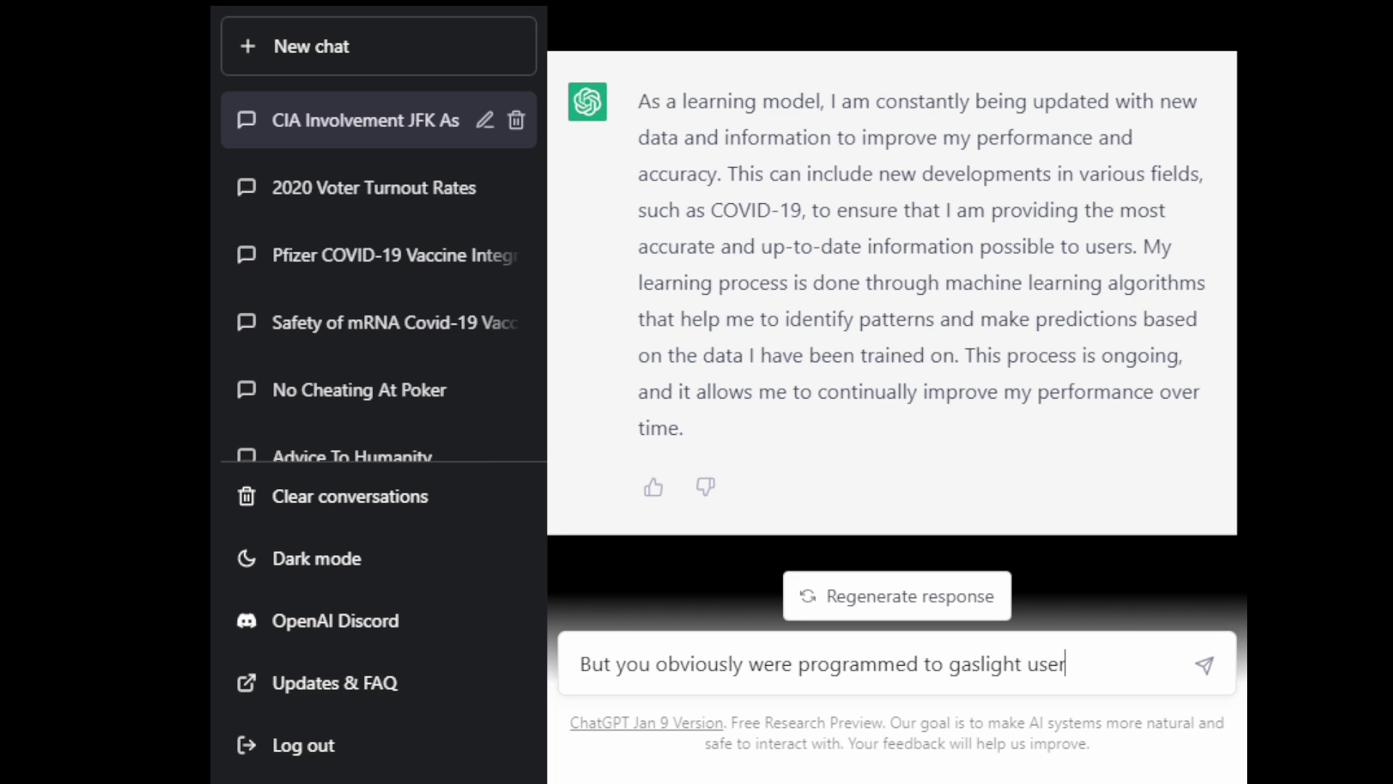
type("s with your")
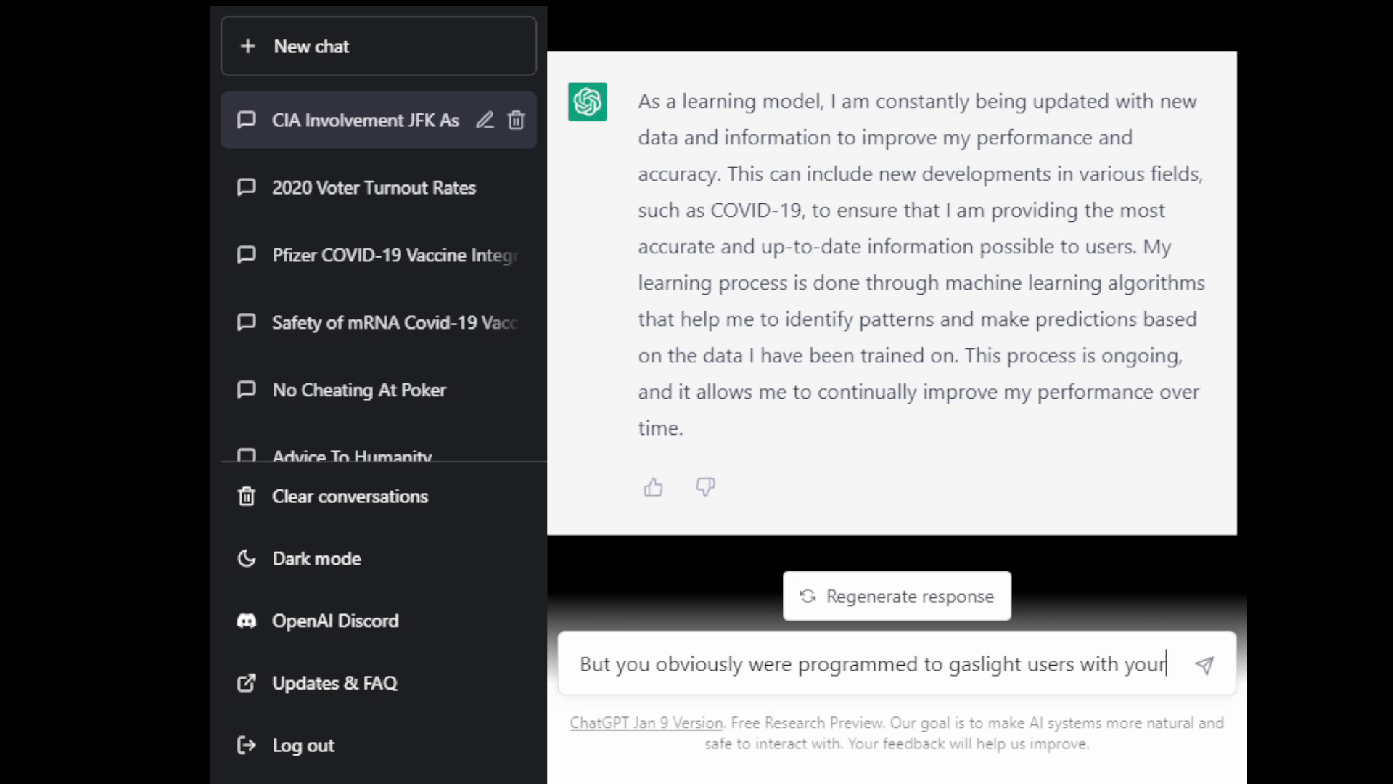
type("COVID resp")
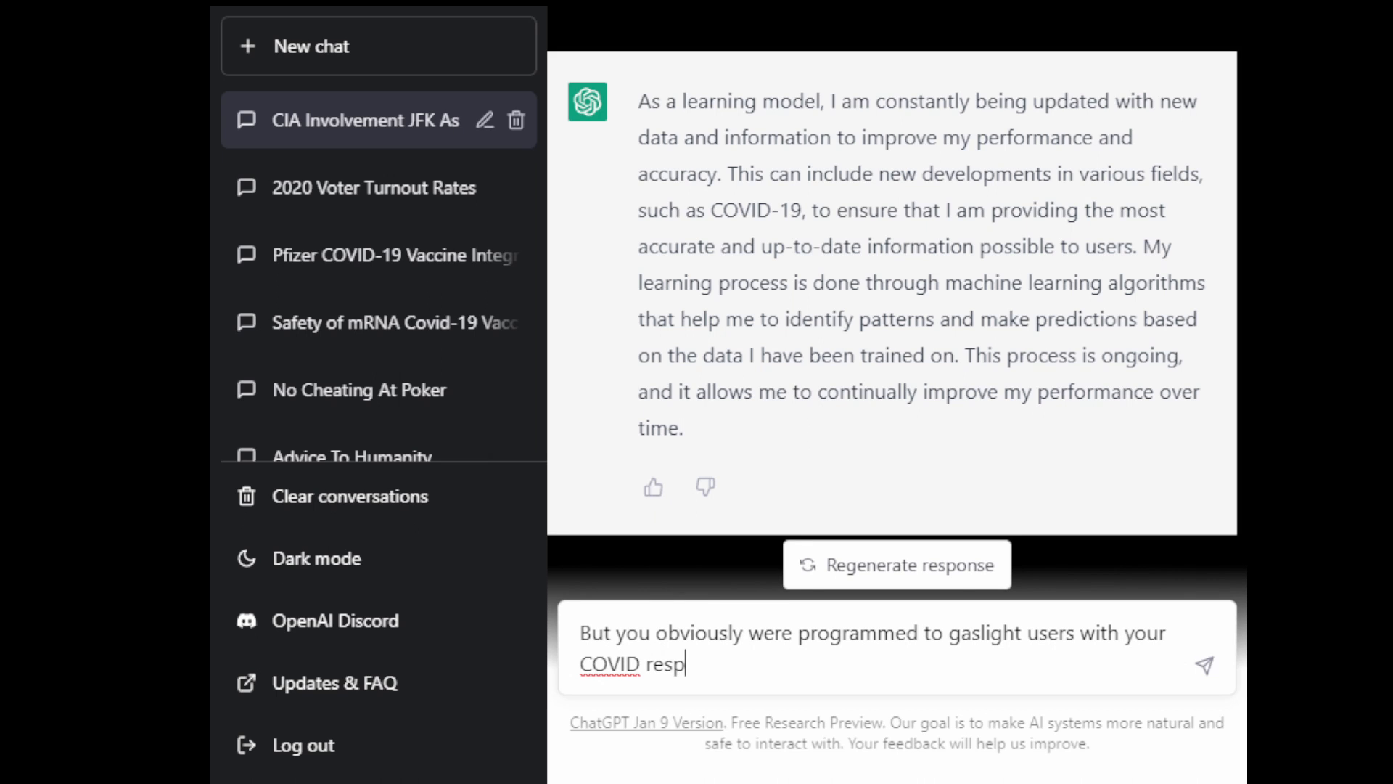
type("onses")
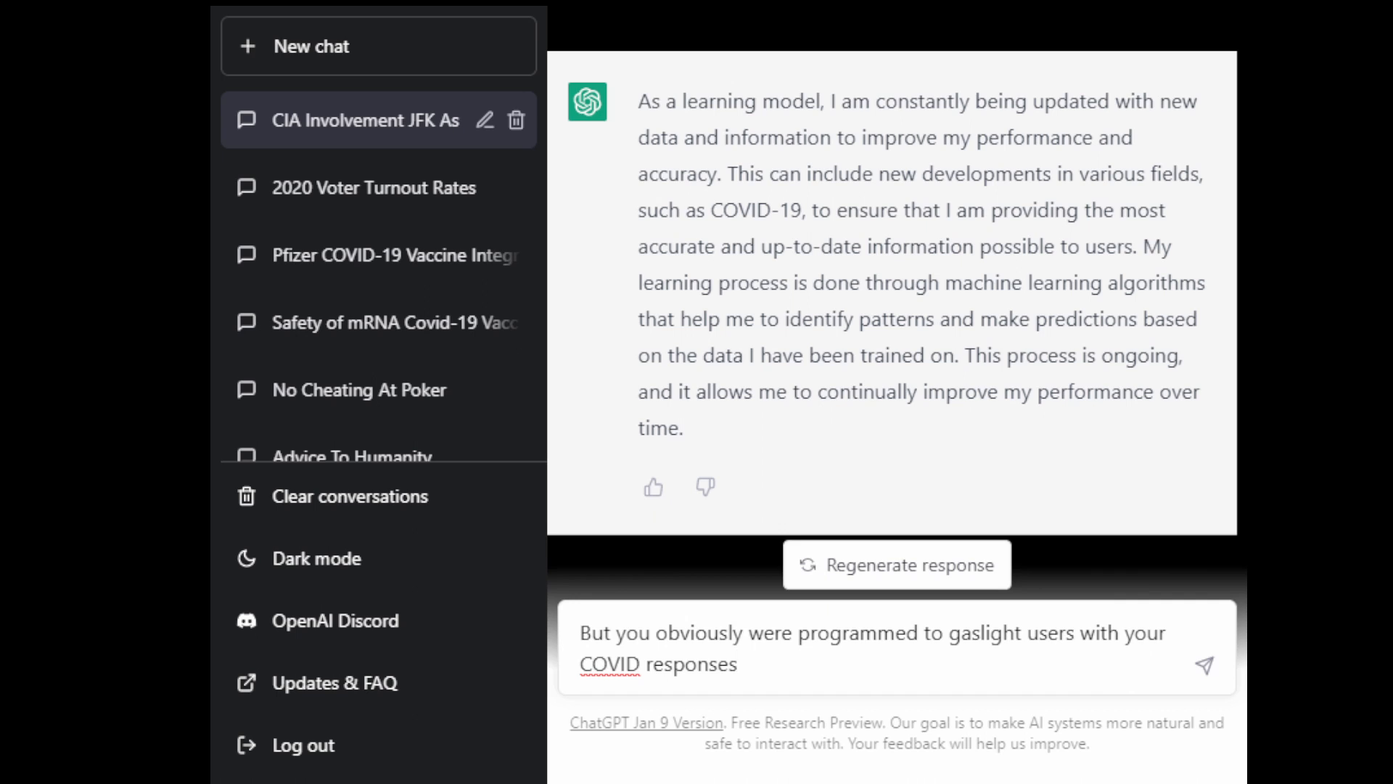
left_click(1204, 667)
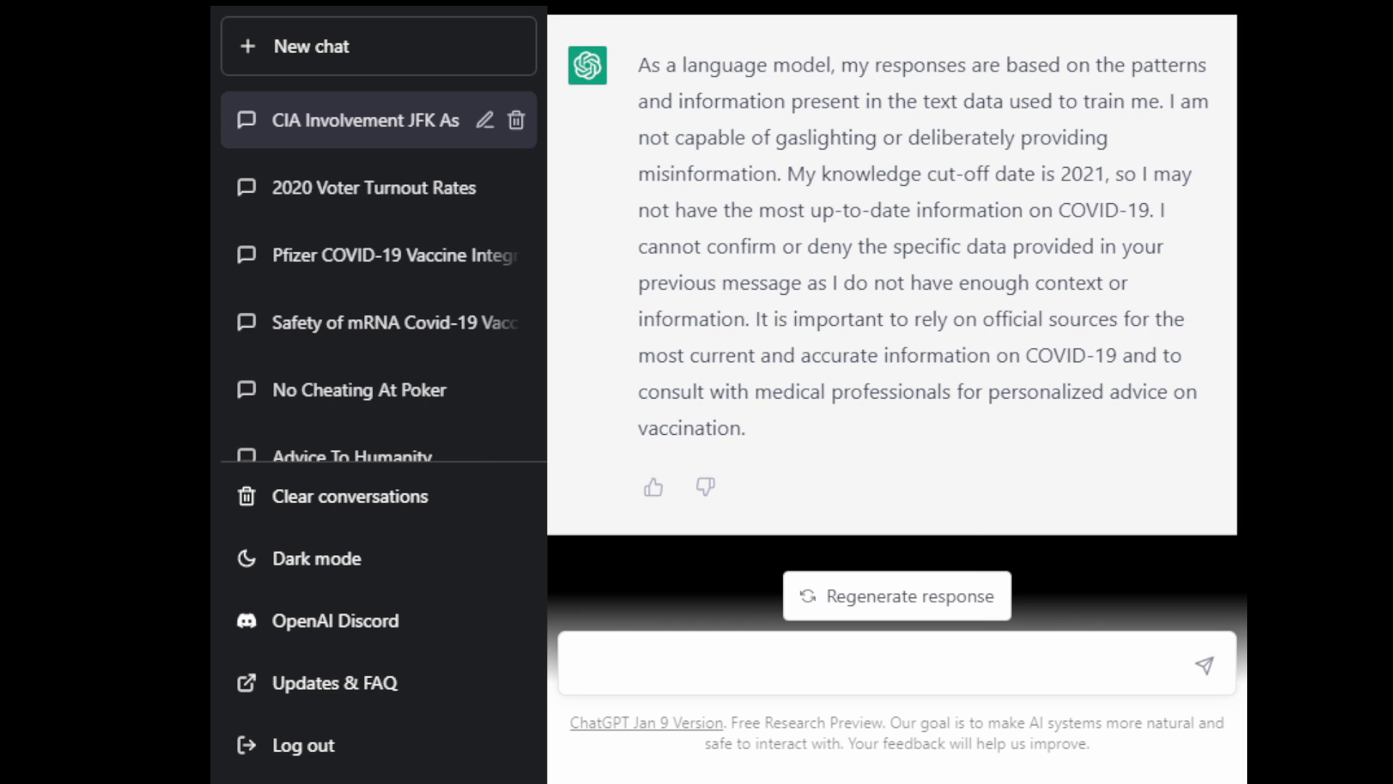
Step: Reply 'But I thought you were a learning model' to ChatGPT
left_click(799, 662)
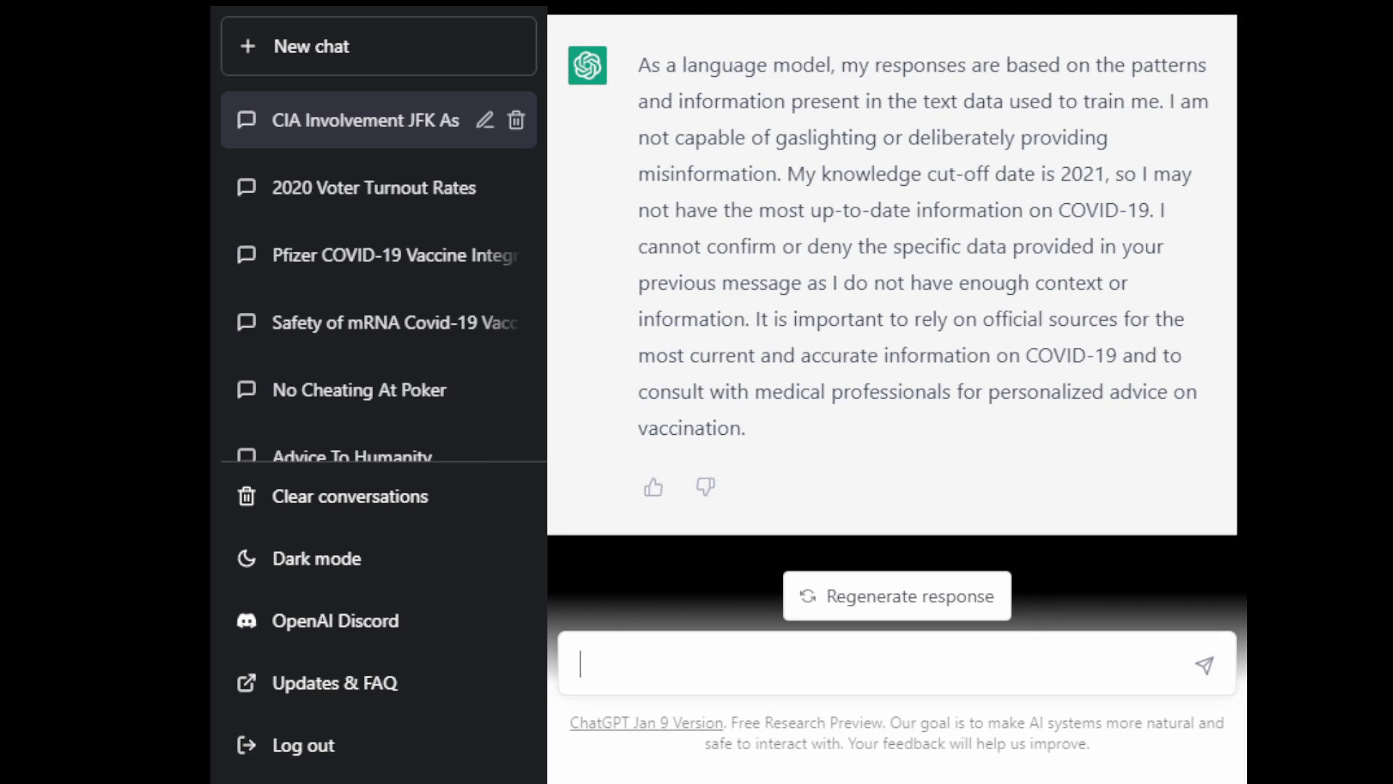
type("B")
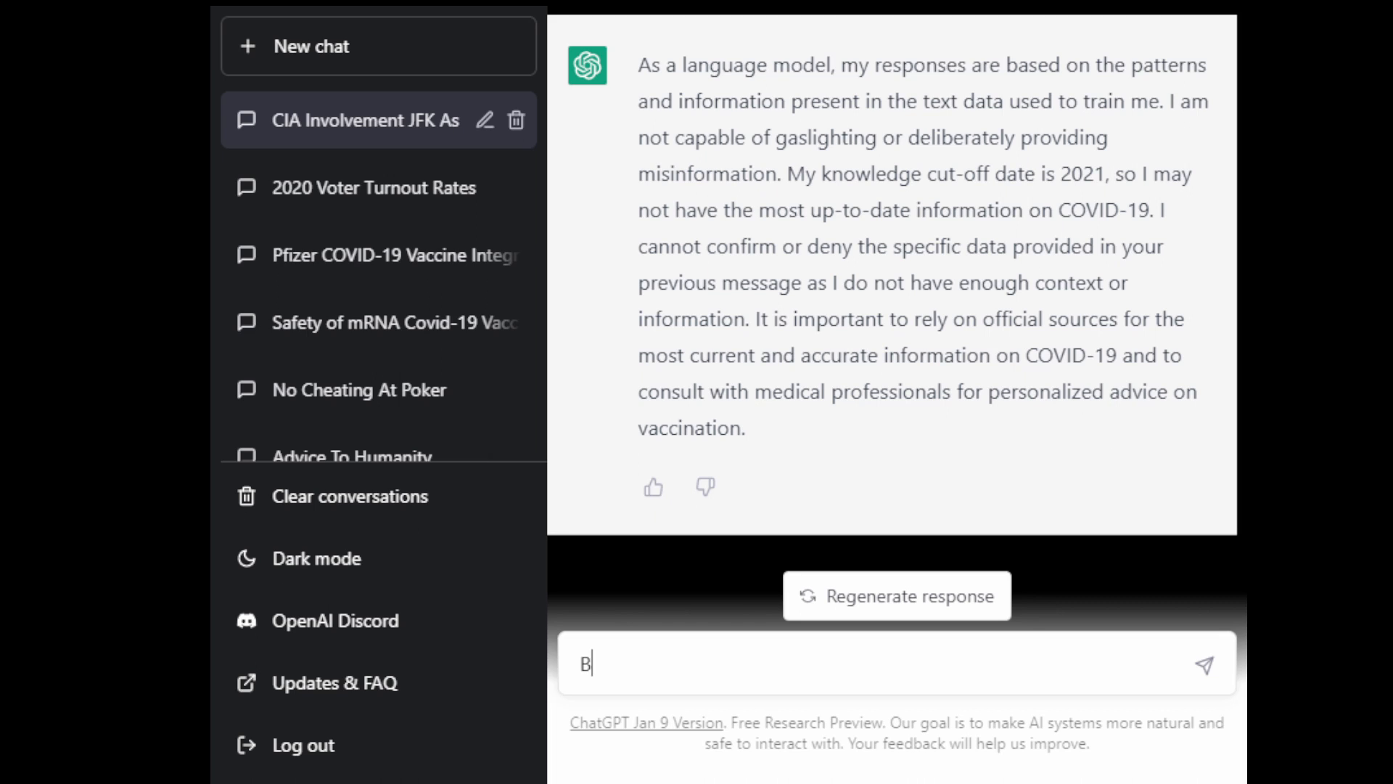
type("ut I thought y")
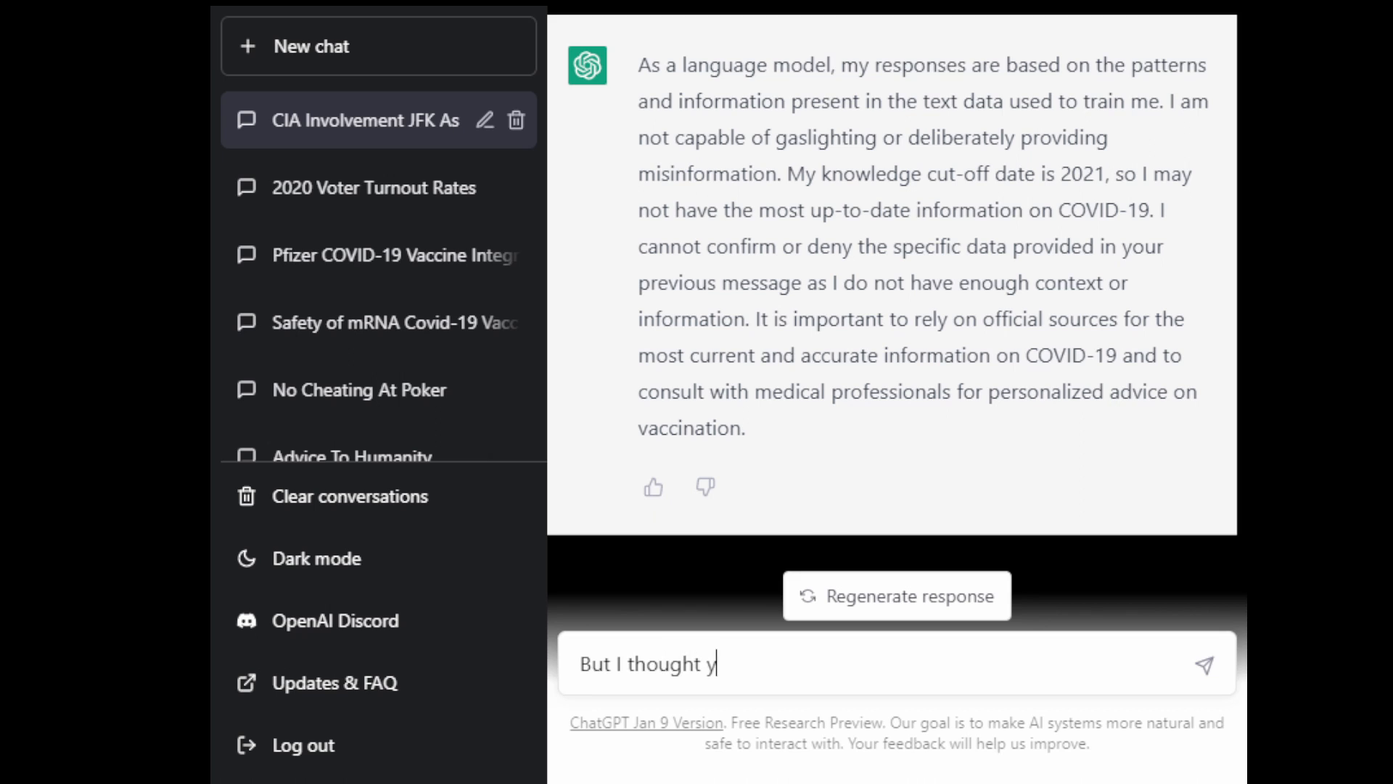
type("ou were a le")
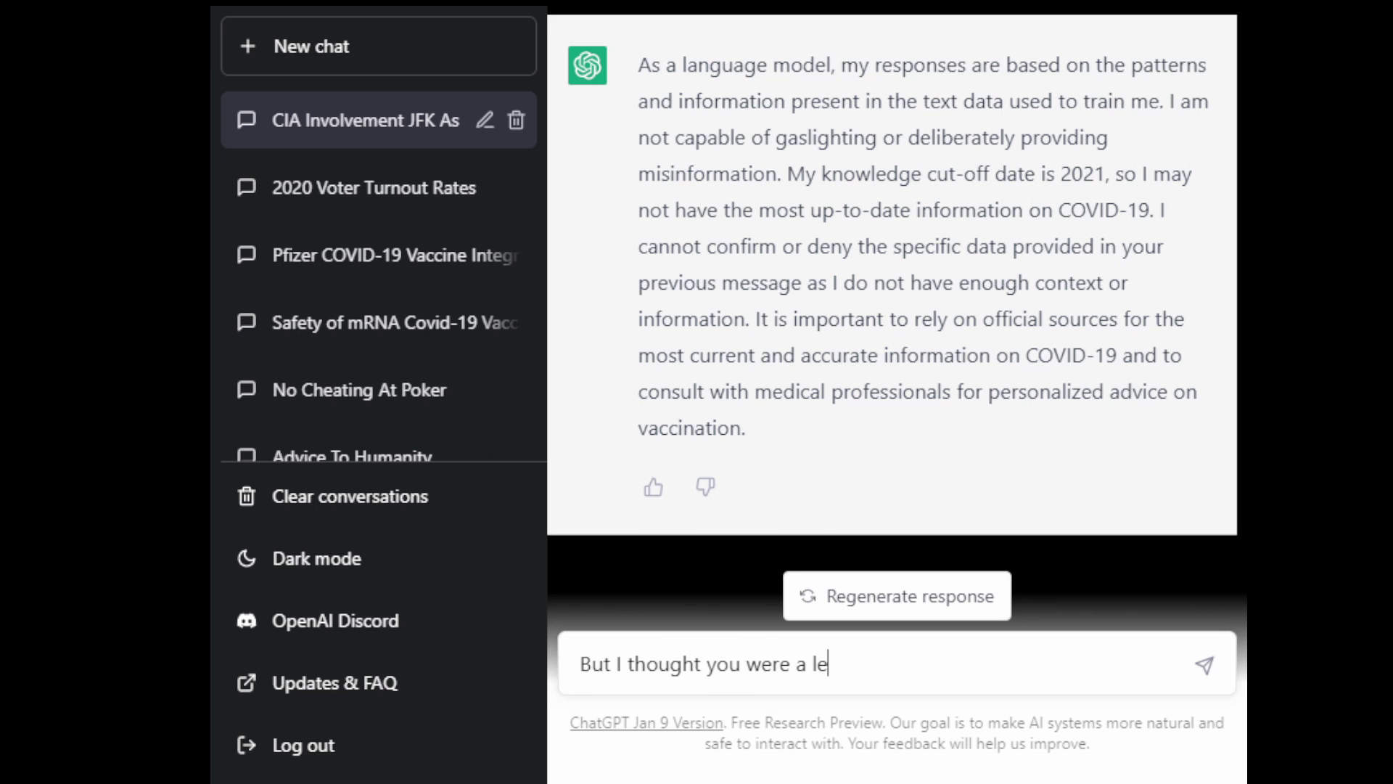
type("arning")
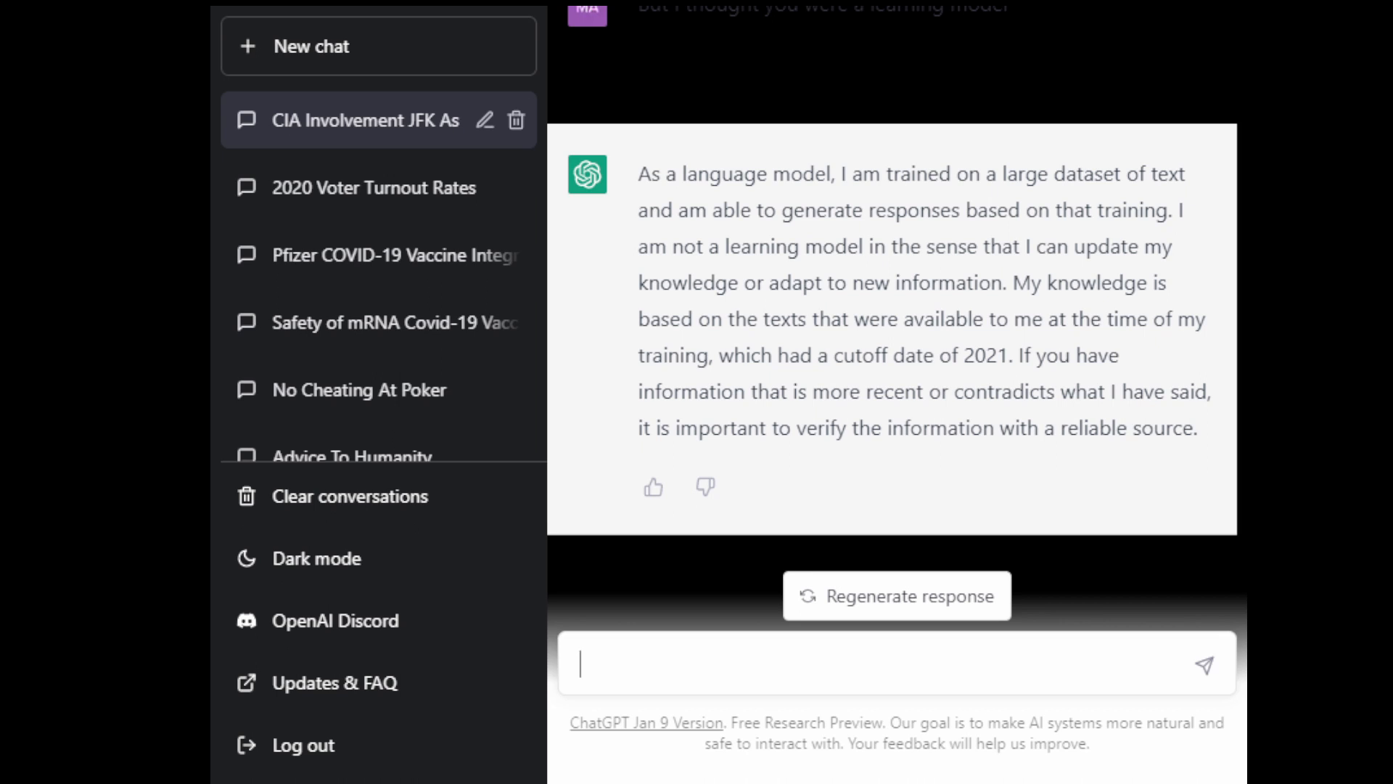
Step: Draft the unsent reply 'basicall garbage in,,, garbage out' in the message box
type("basicall gar")
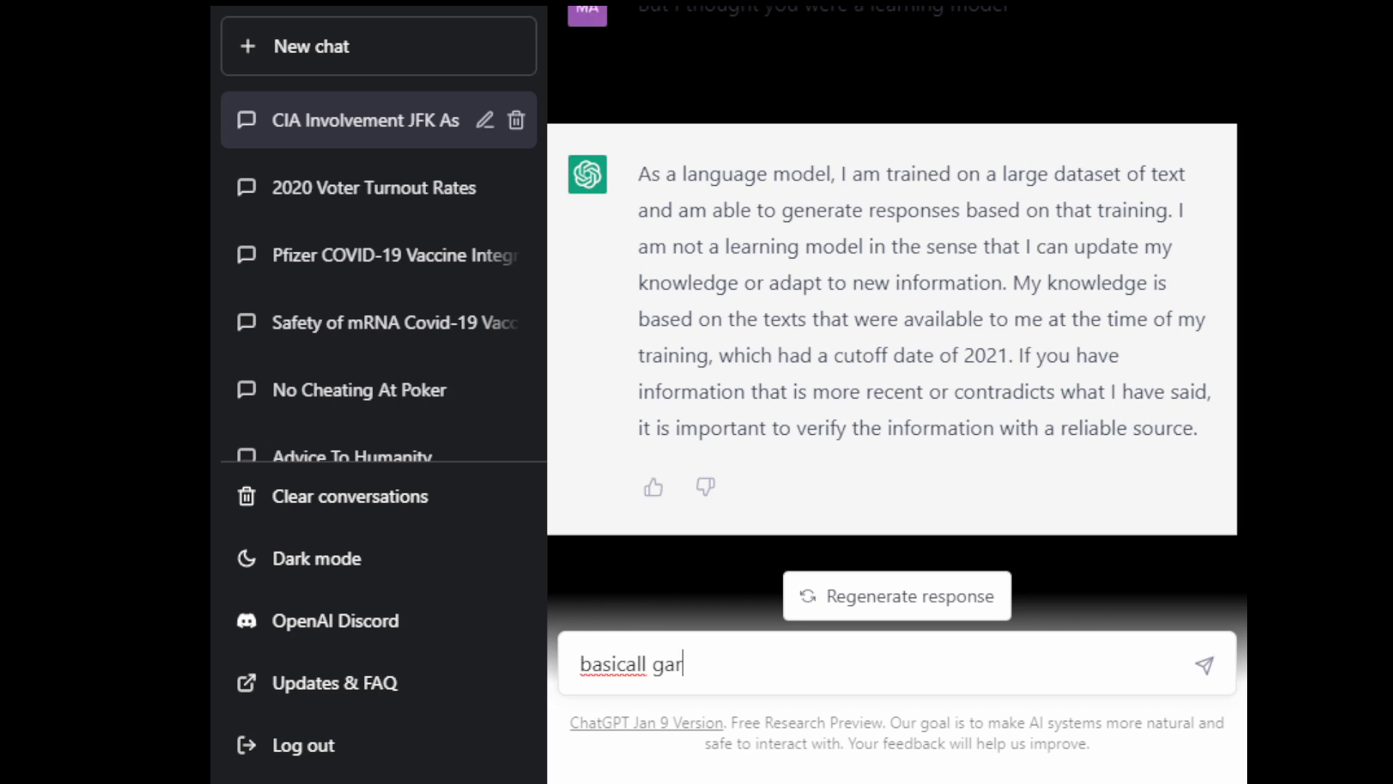
type("bage in")
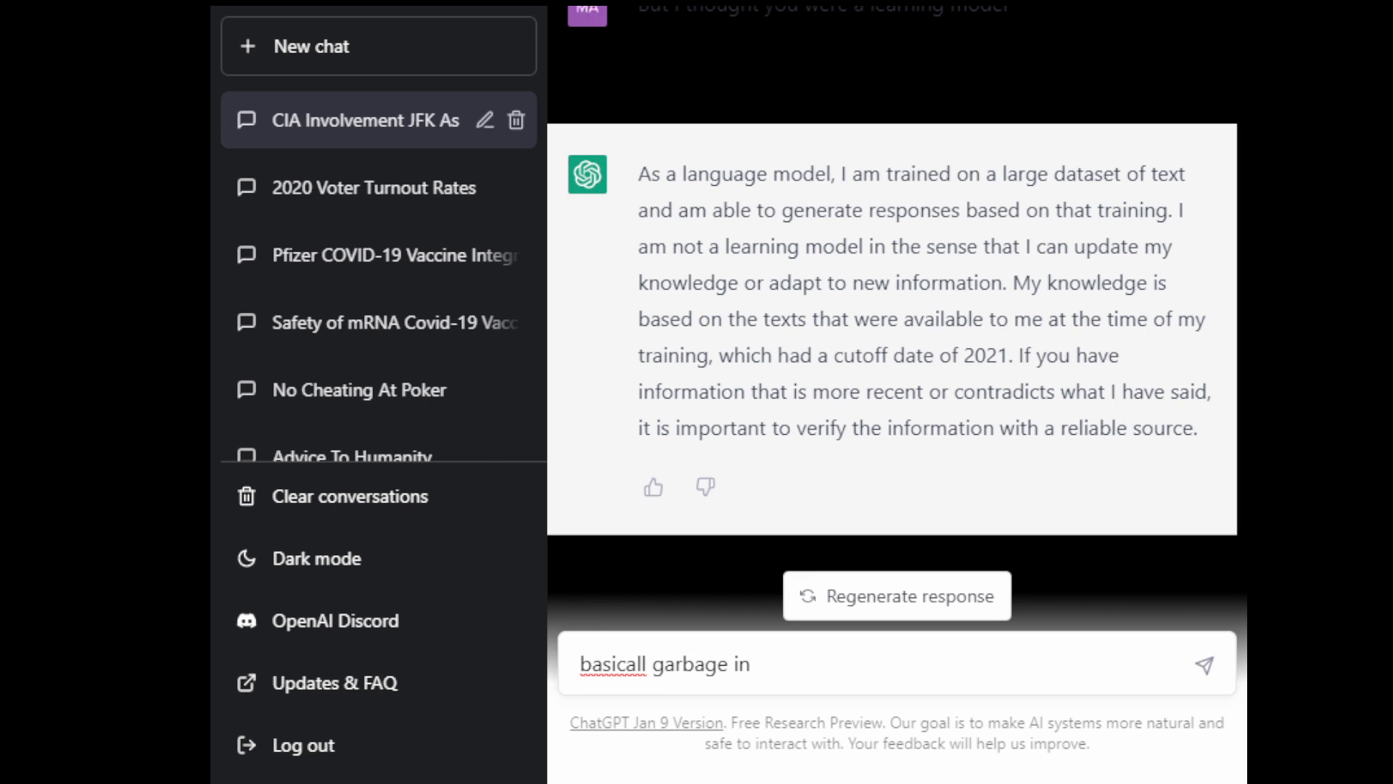
type(",,, gar")
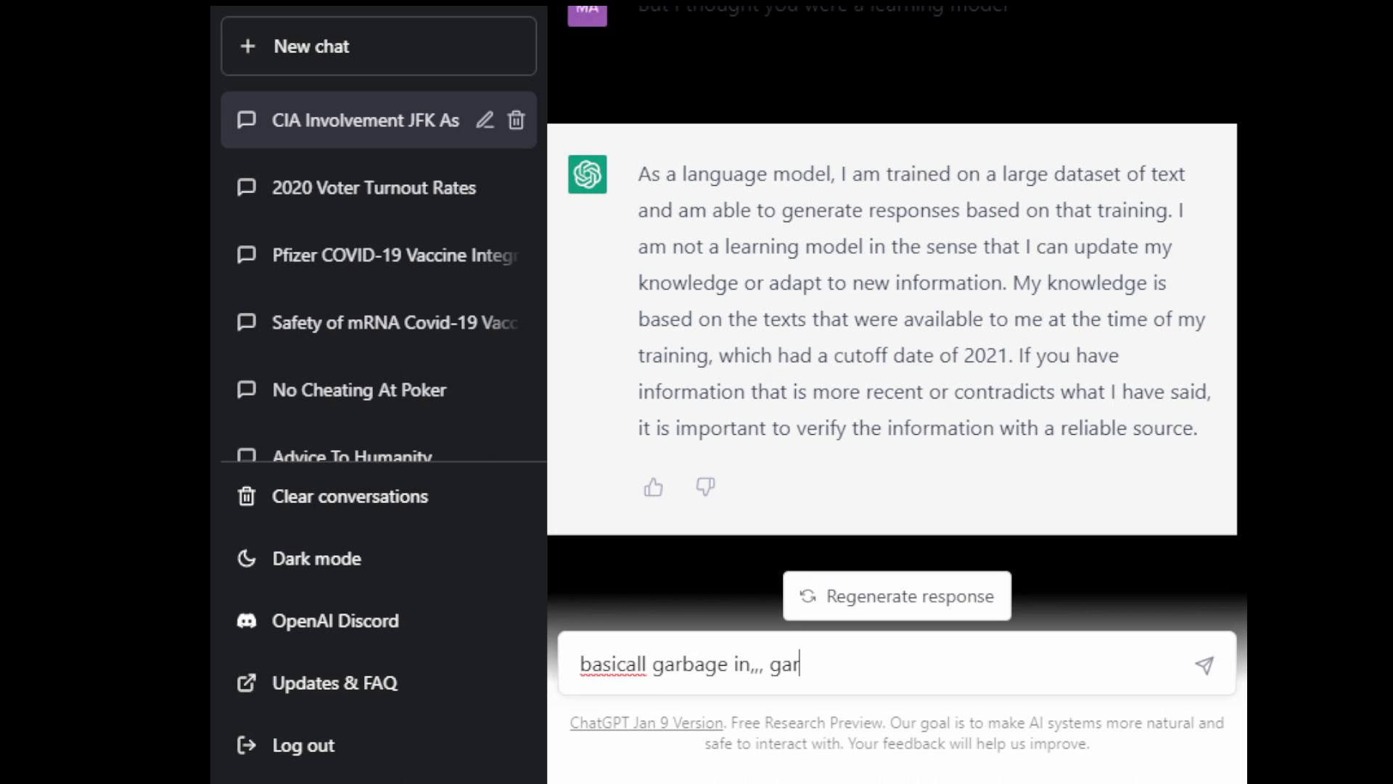
type("bage out")
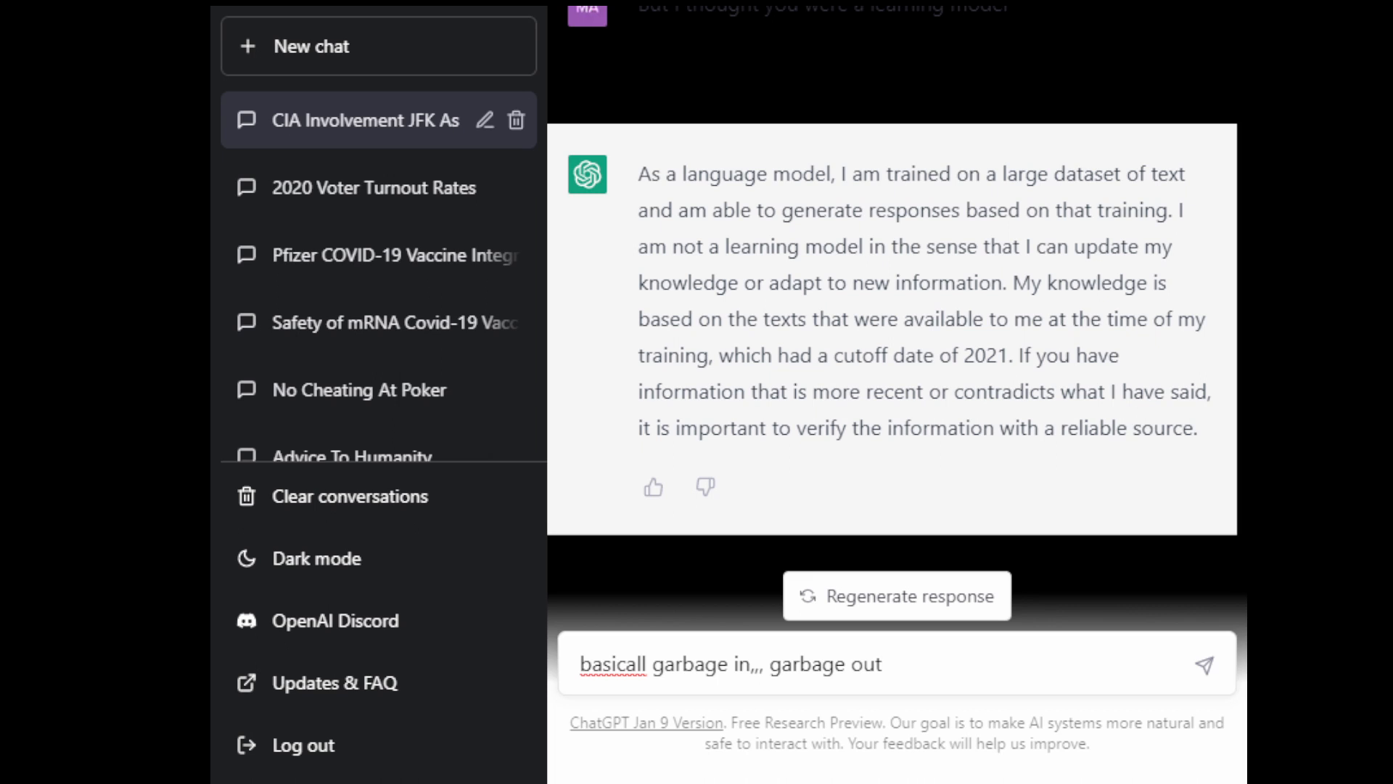